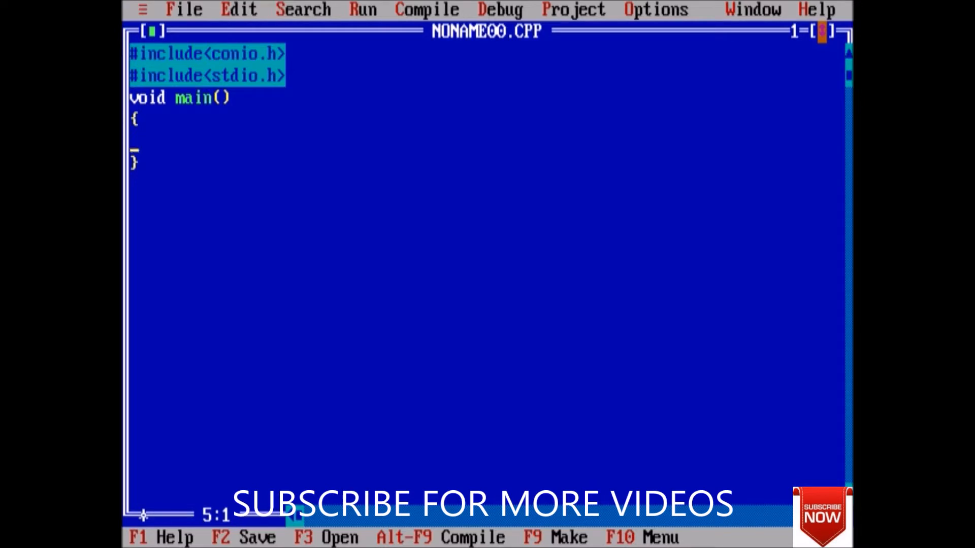
Write typedef struct { int x; int y; } point; in the source
type("ty")
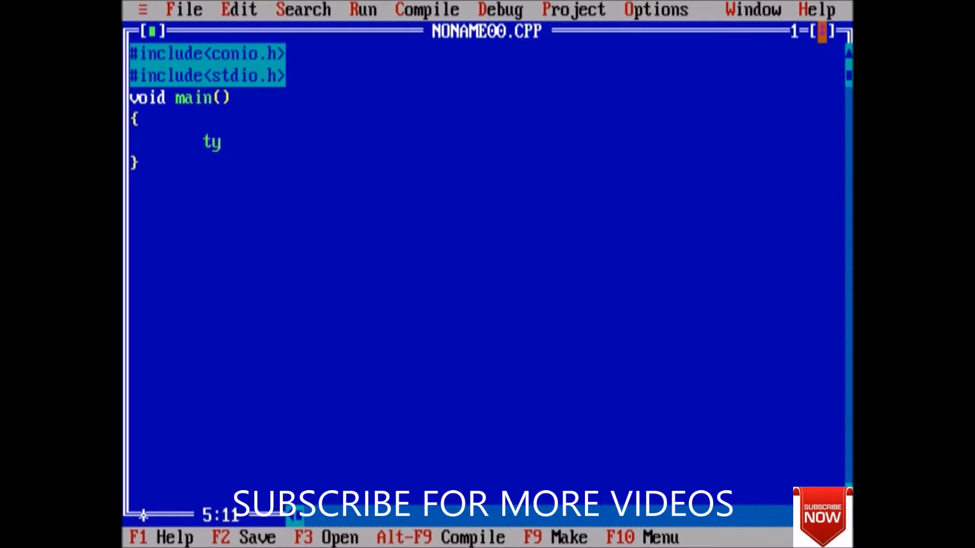
type("pedef str")
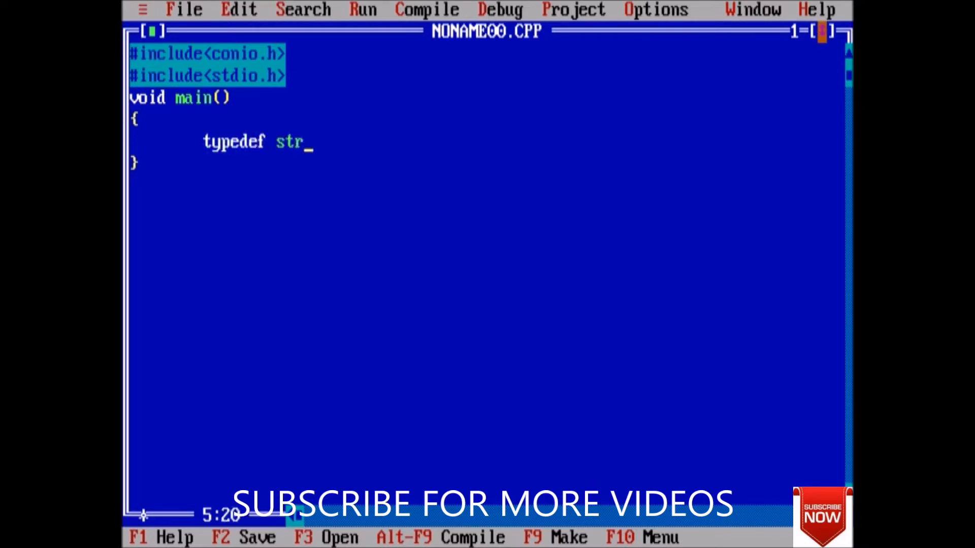
type("uct")
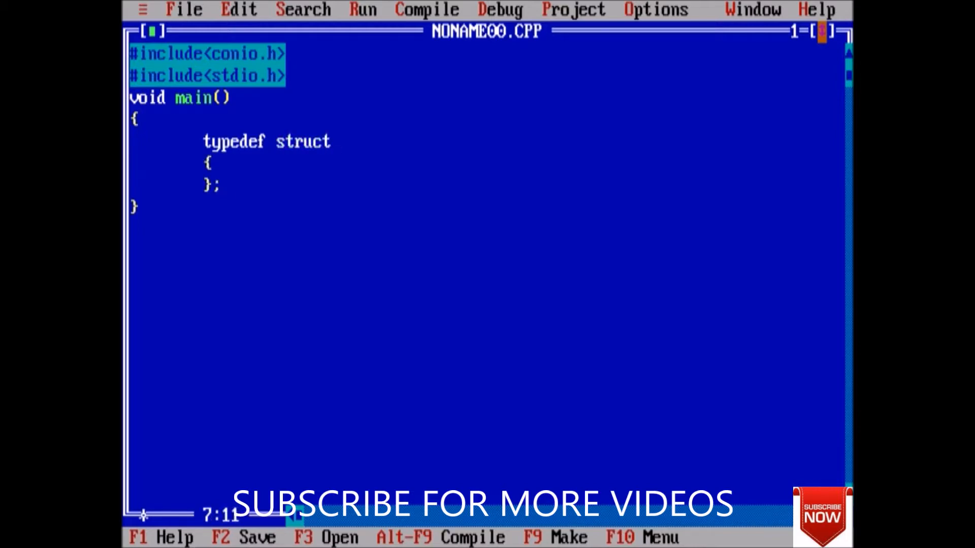
type("int")
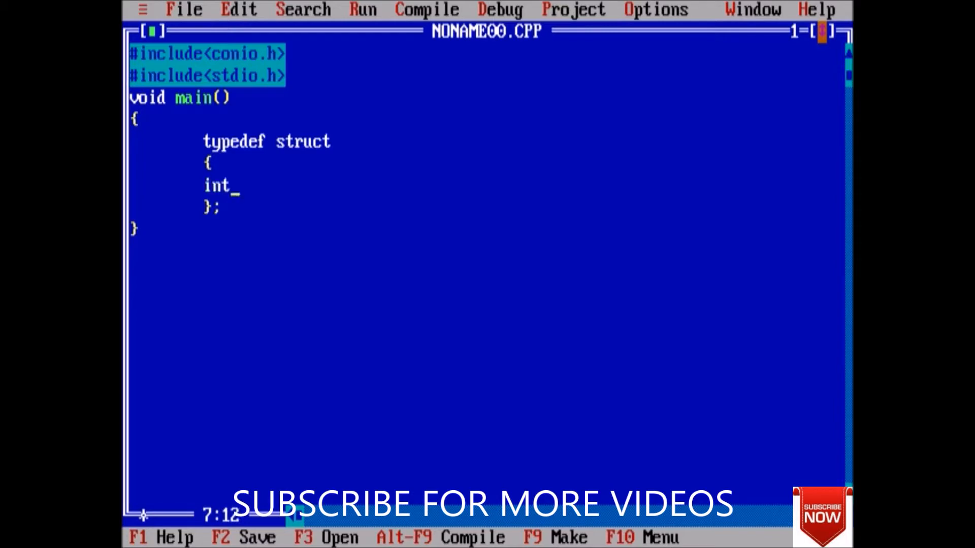
type("x;")
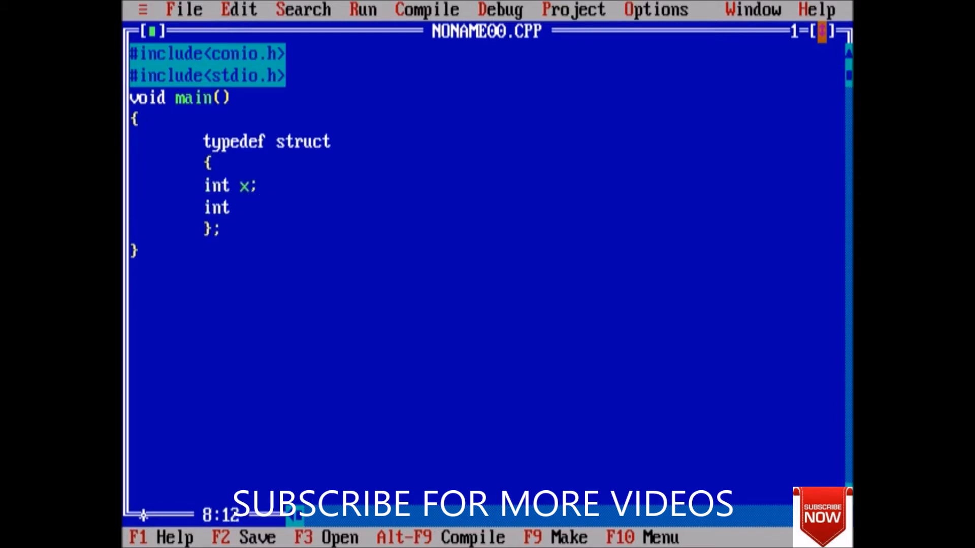
type("y;")
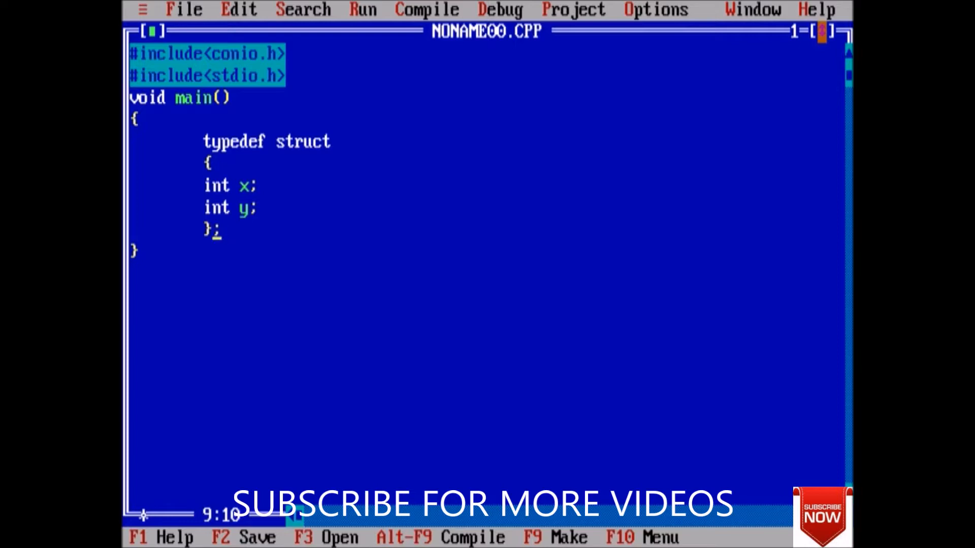
type("point")
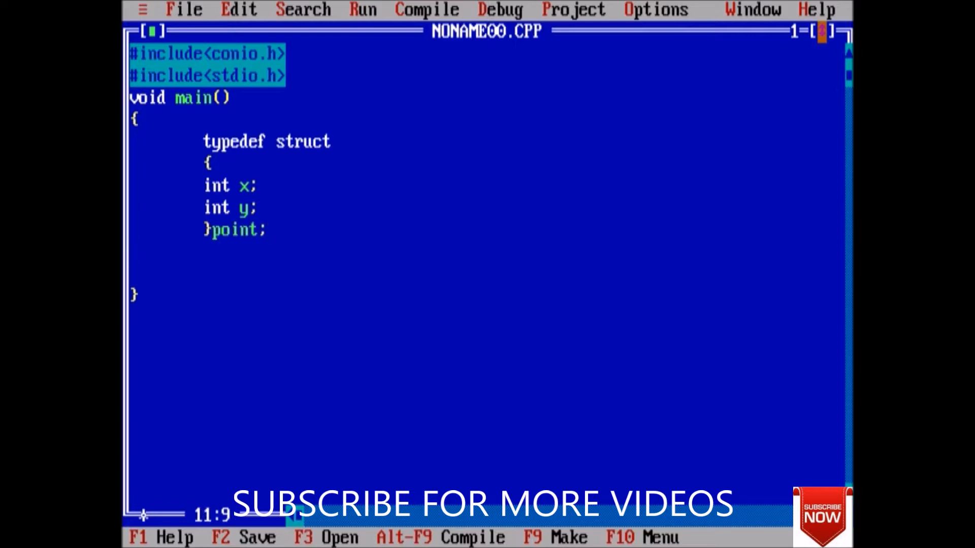
Begin declaring point p1 = {2,4 inside main
type("point")
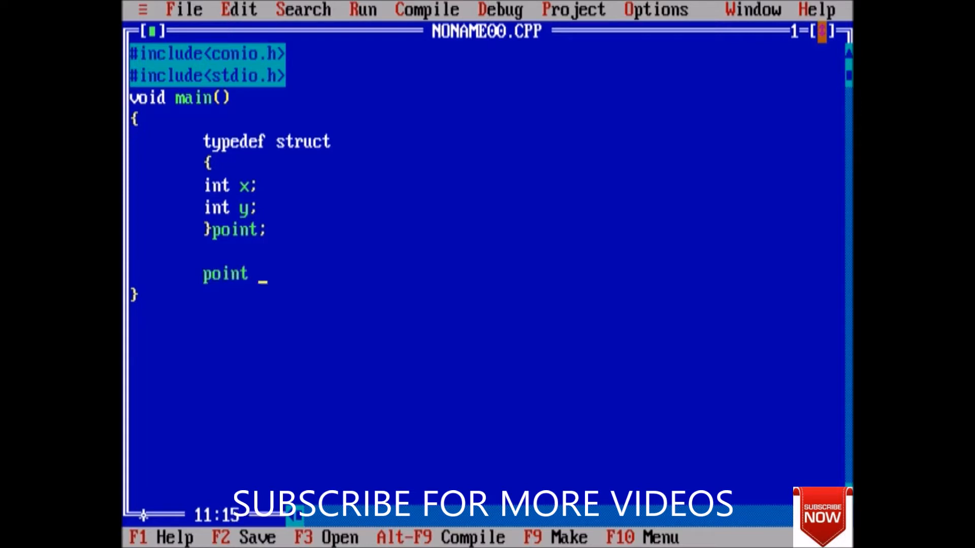
type("p1")
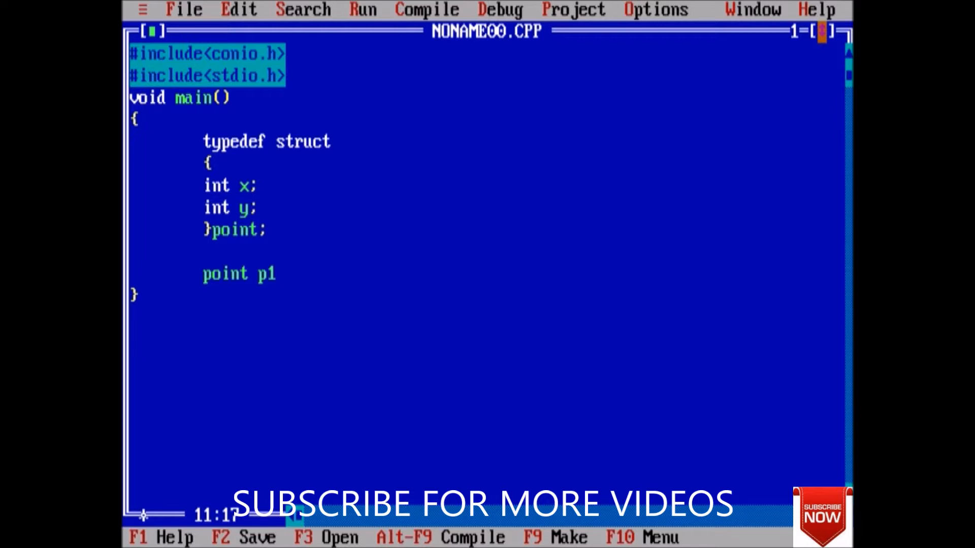
type("={2,")
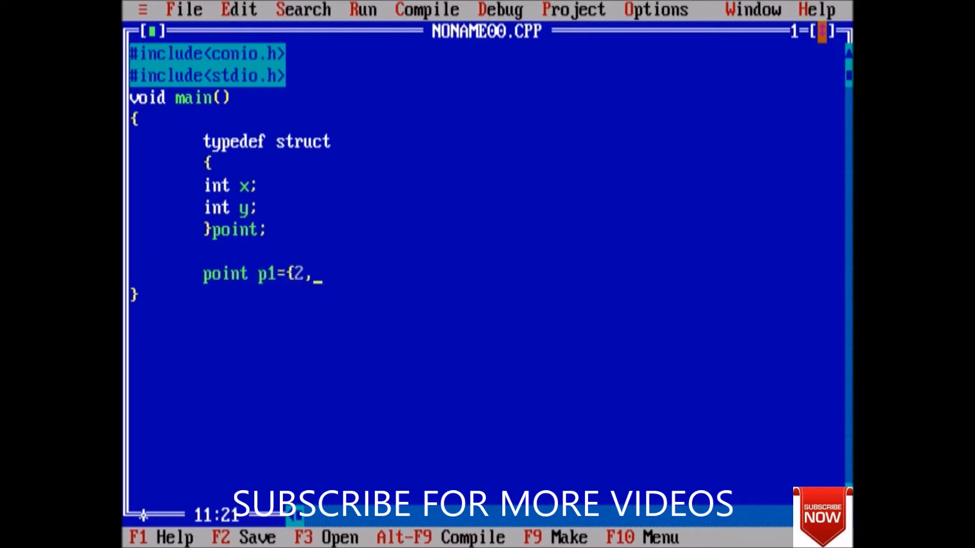
type("4};")
type("c")
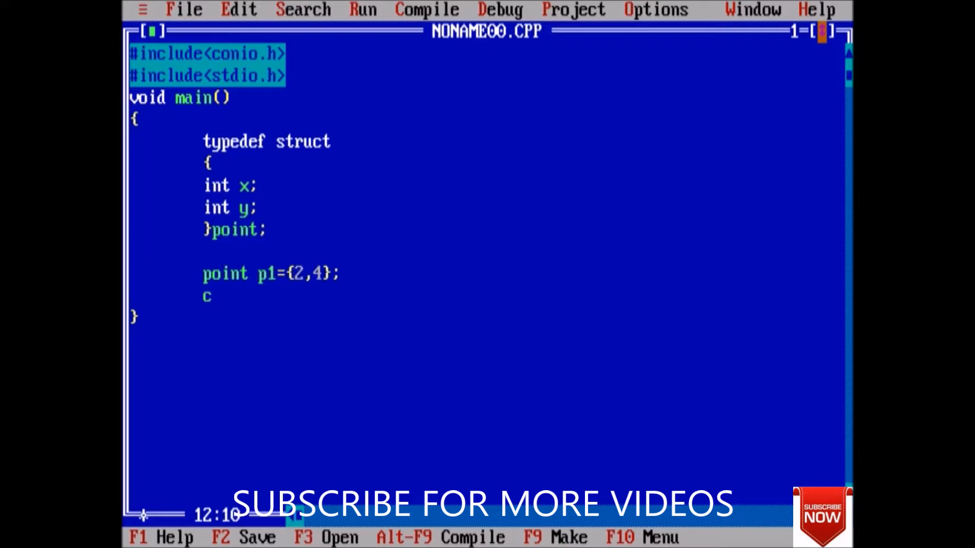
Add clrscr(); to main and erase the stray print text
type("lrscr")
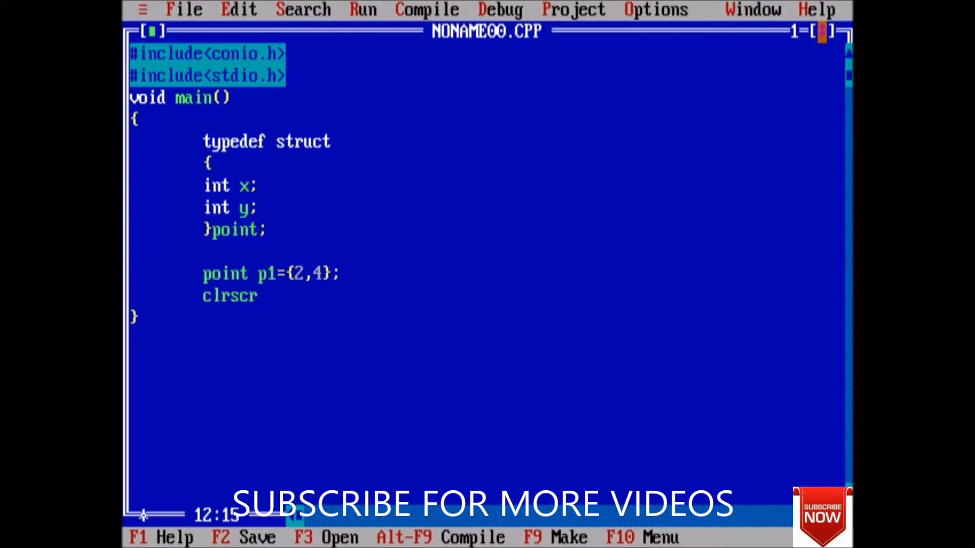
type("()")
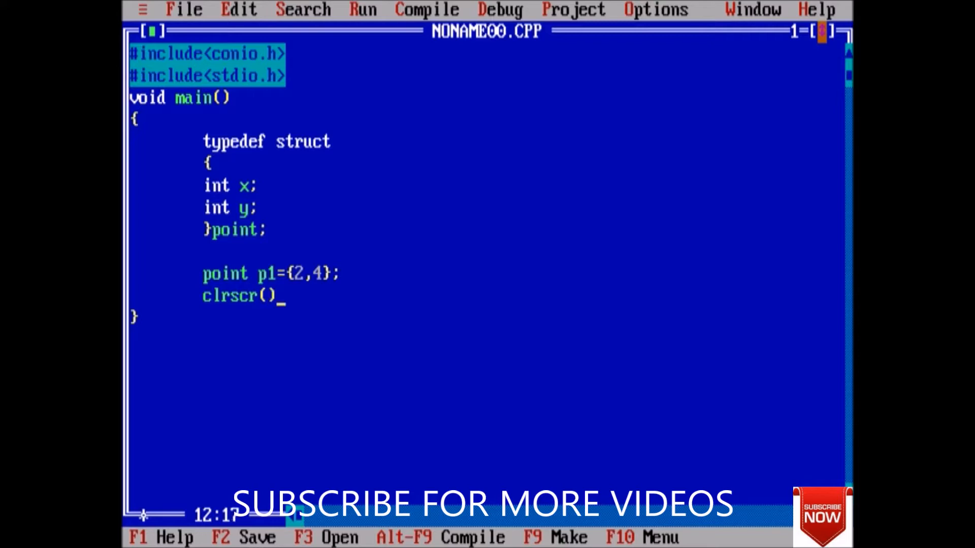
type(";")
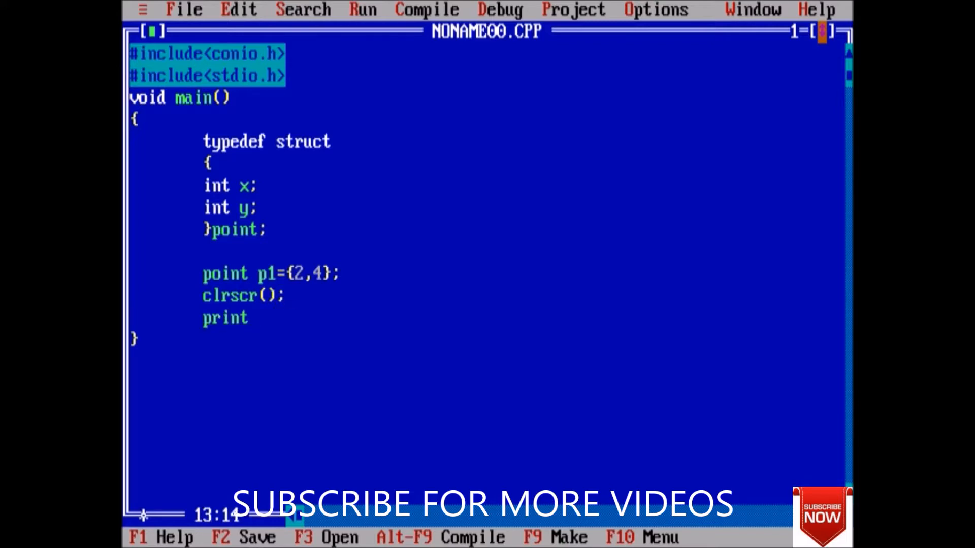
key("Backspace")
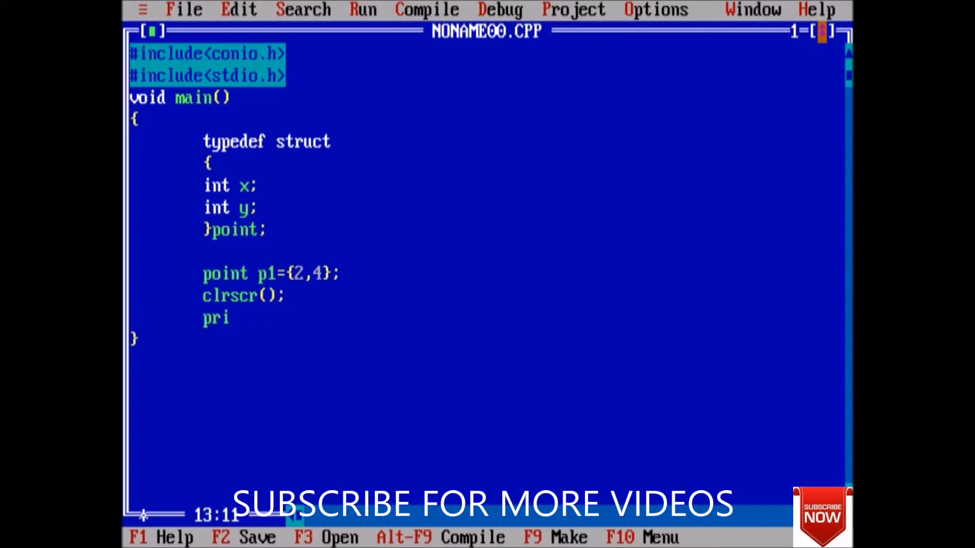
key("Backspace")
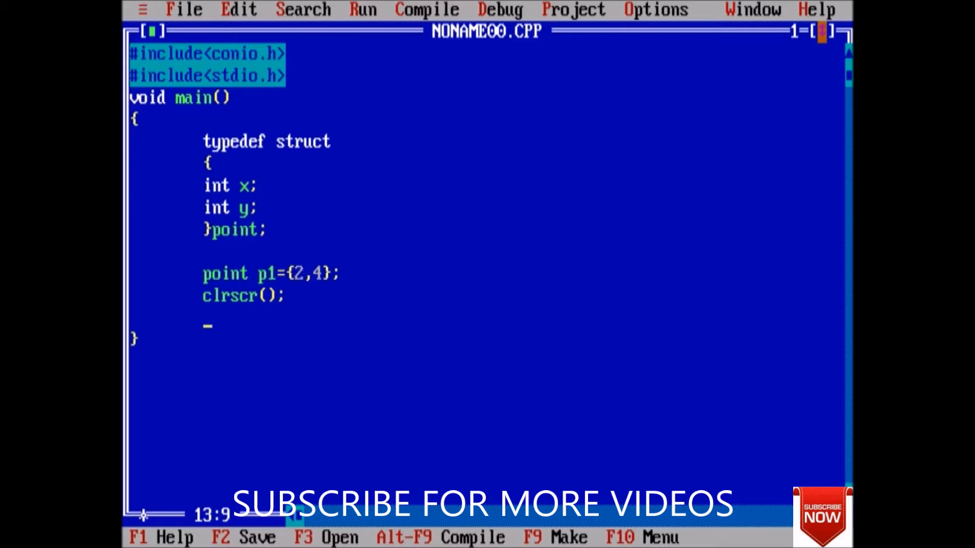
Write the call display(p1.x,p2.x); in main
type("disp")
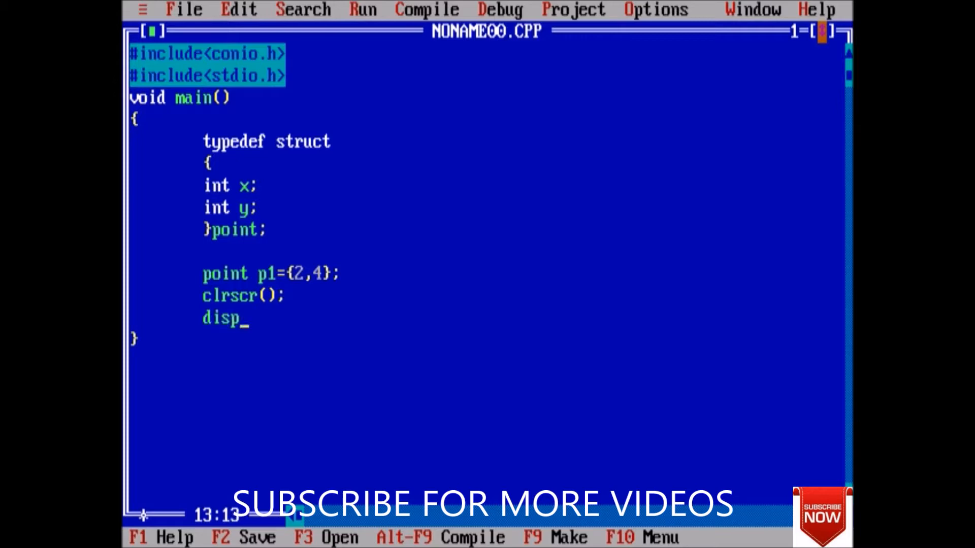
type("lay")
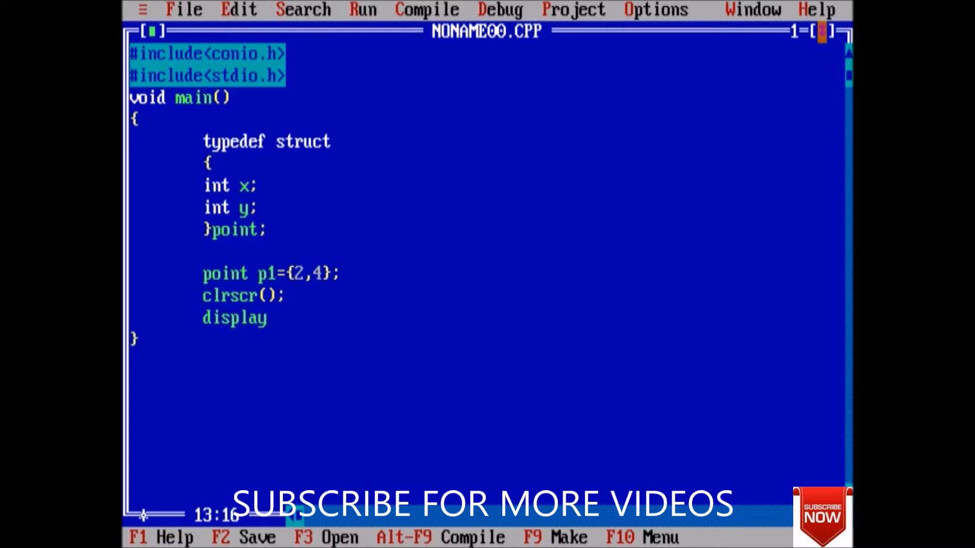
type("(")
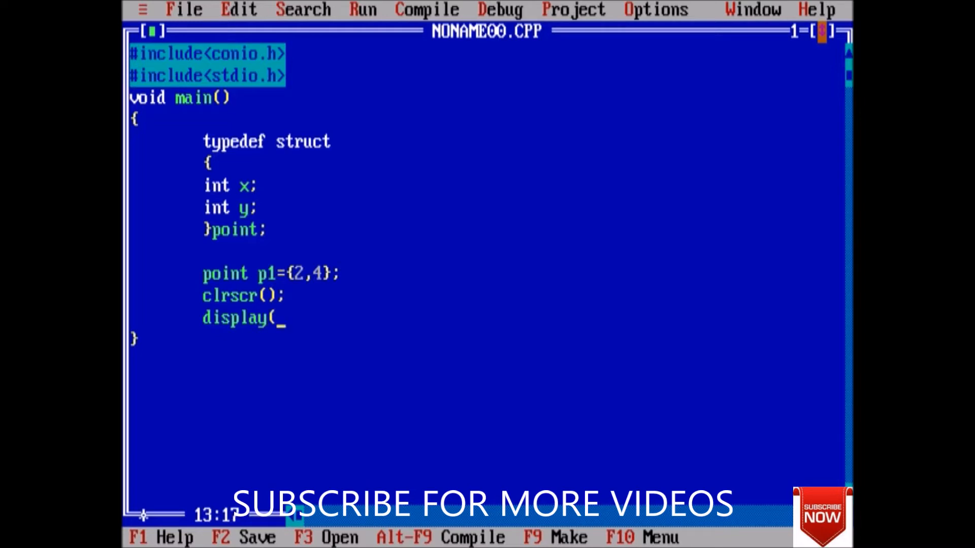
type("p1.")
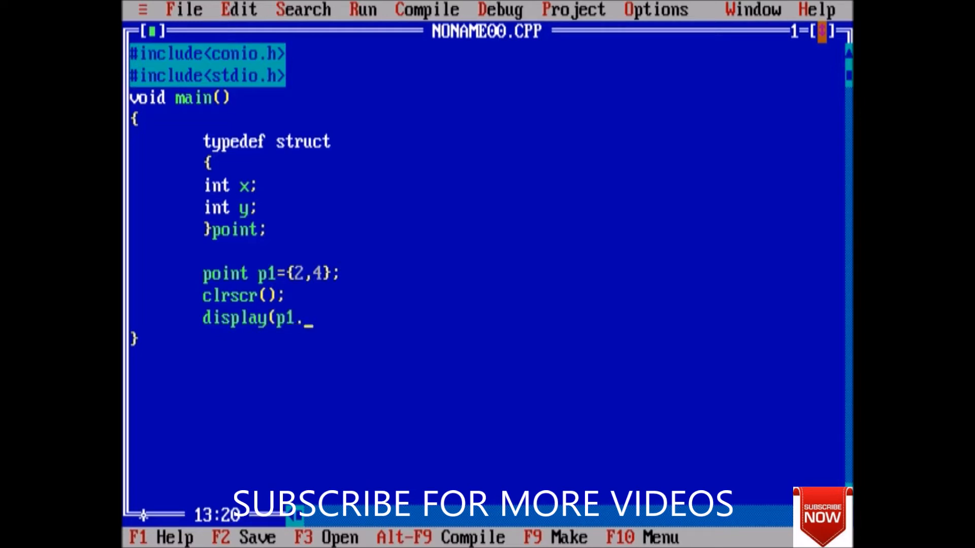
type("x,p2")
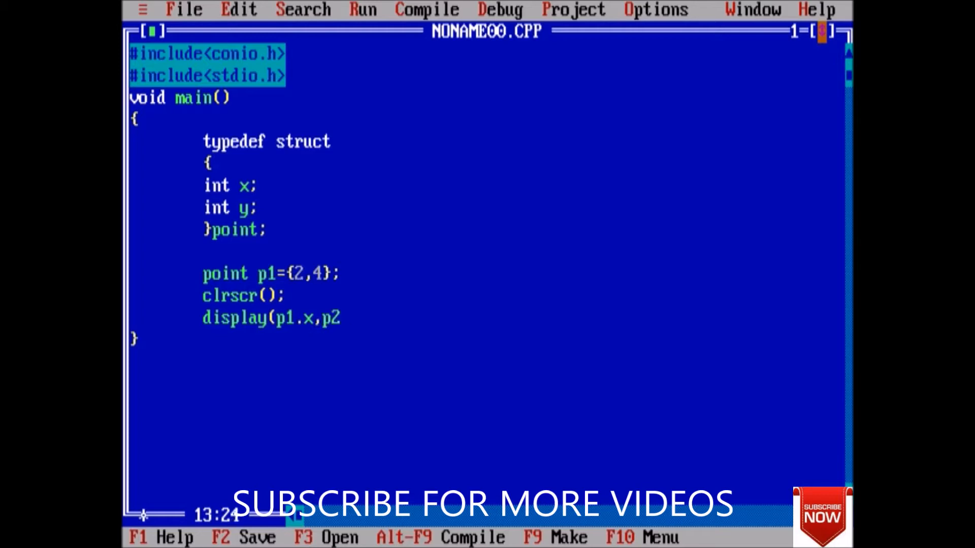
type(".x)")
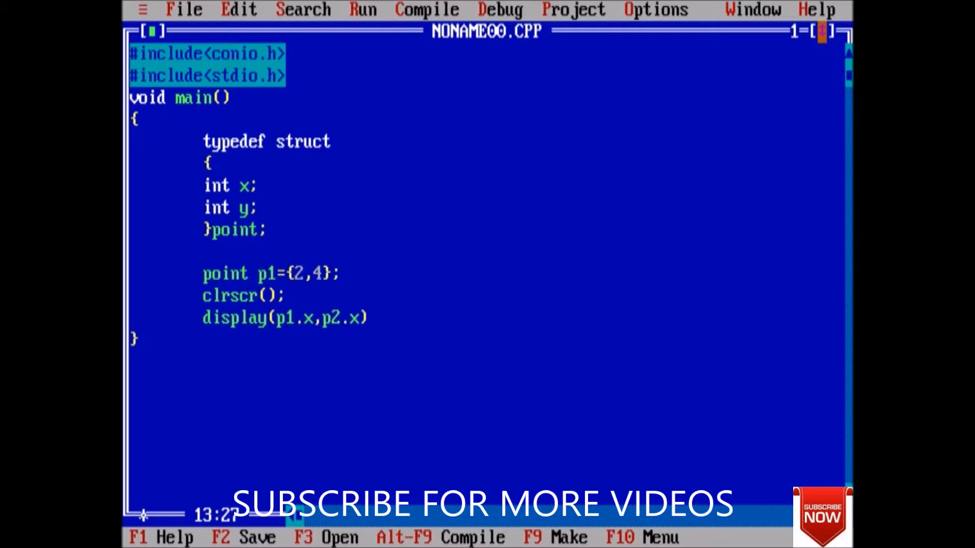
type(";")
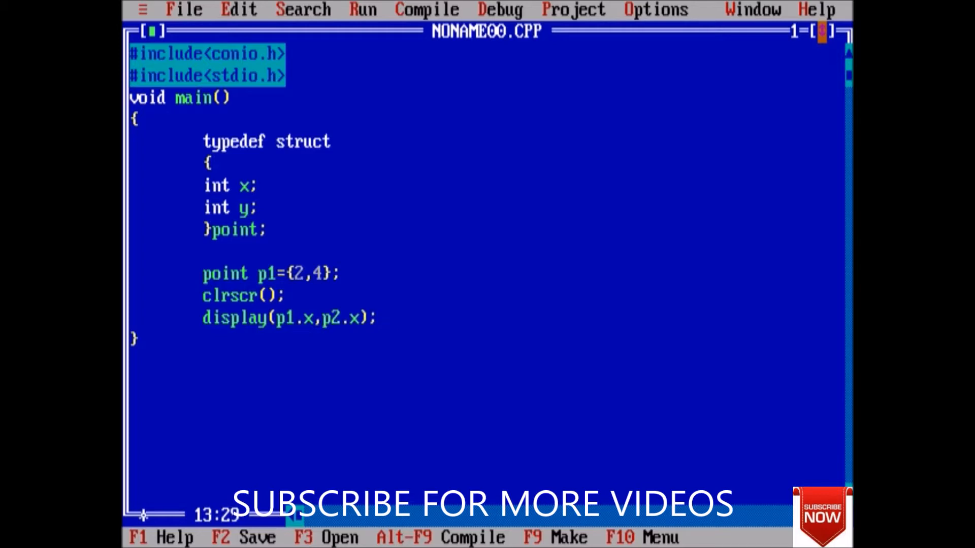
Annotate the call with the comment //calling function
type("//c")
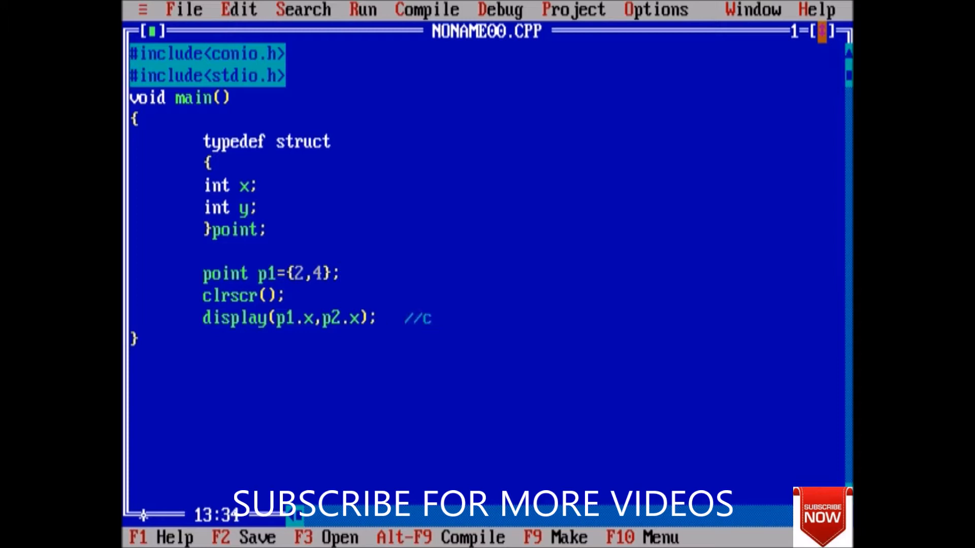
type("alling")
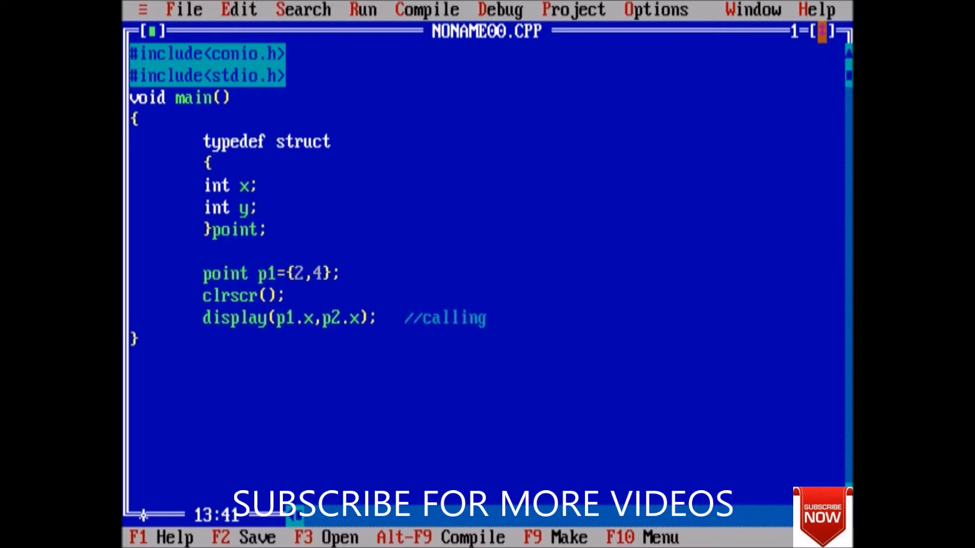
type("functio")
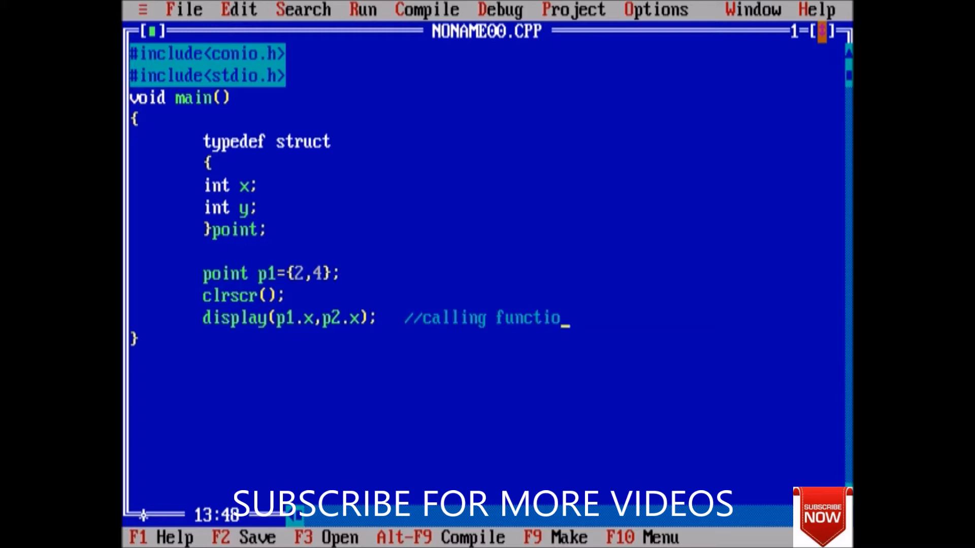
type("n")
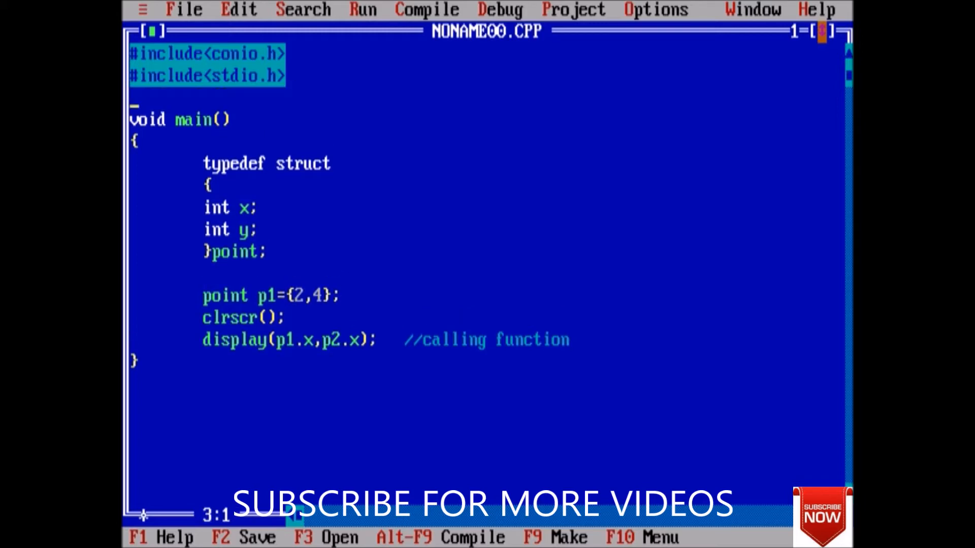
Write the header void display(int a,int b) above main
type("void")
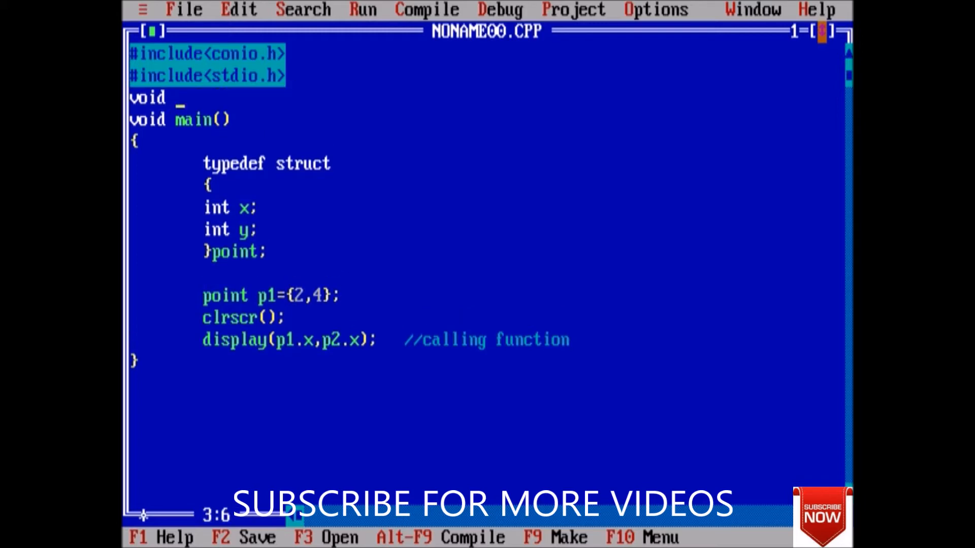
type("display")
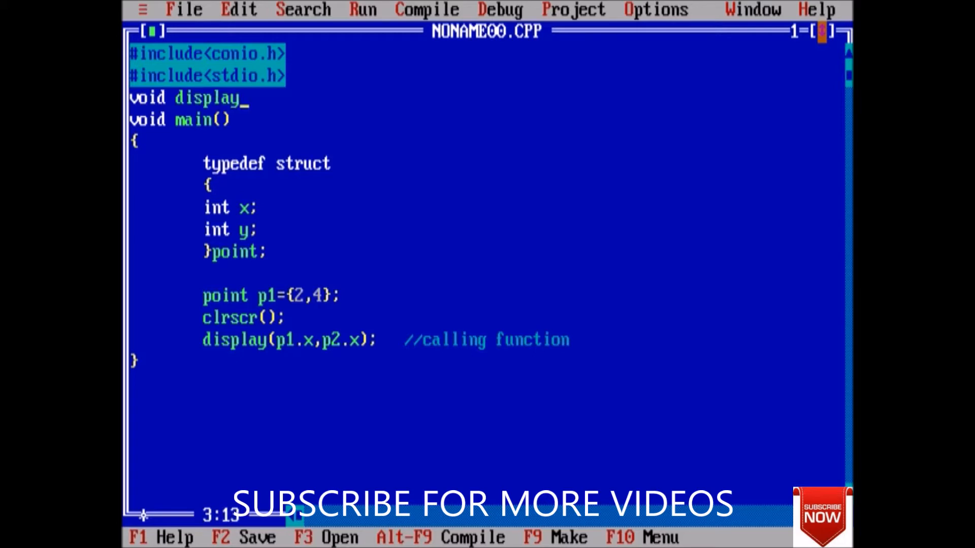
type("(int")
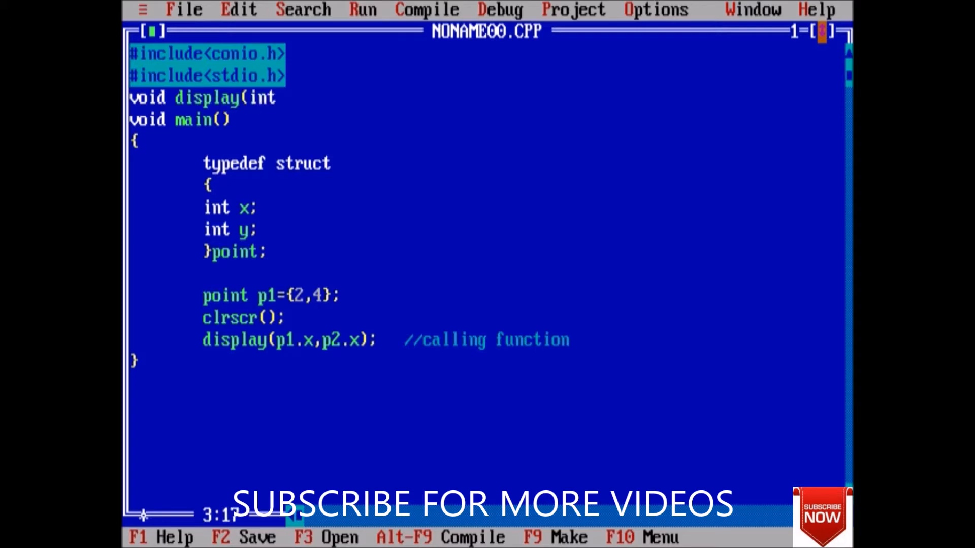
type("a,int")
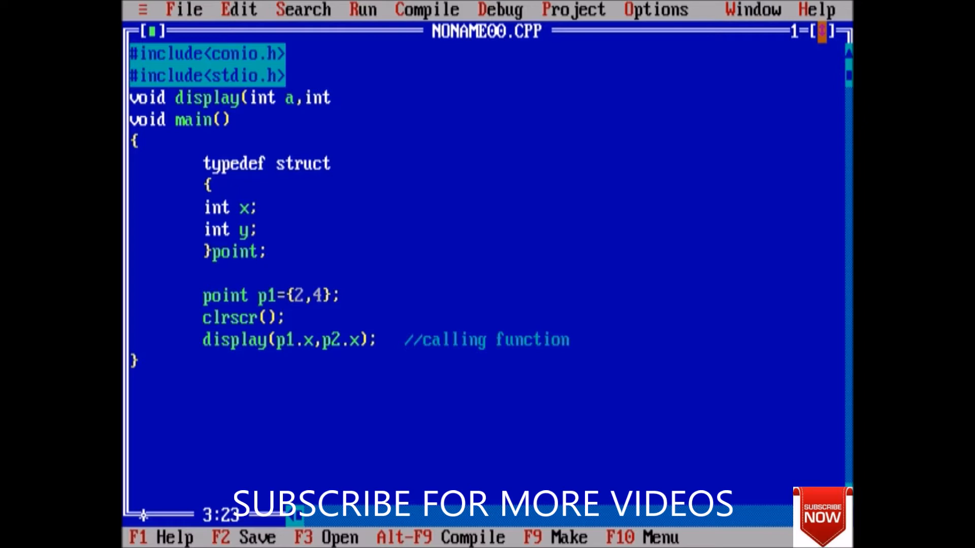
type("b)")
type("{")
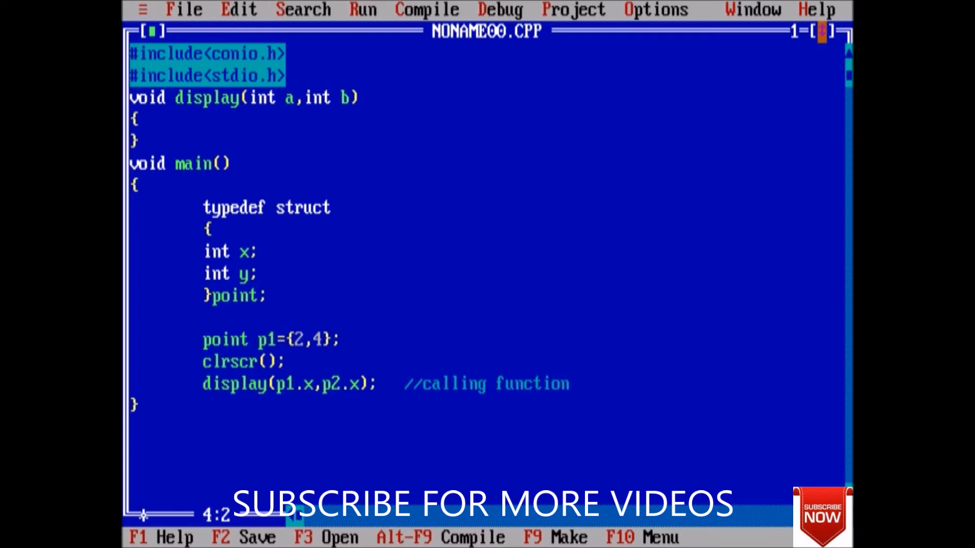
Give display the body printf("X=%d\n Y=%d",a,b);
type("p")
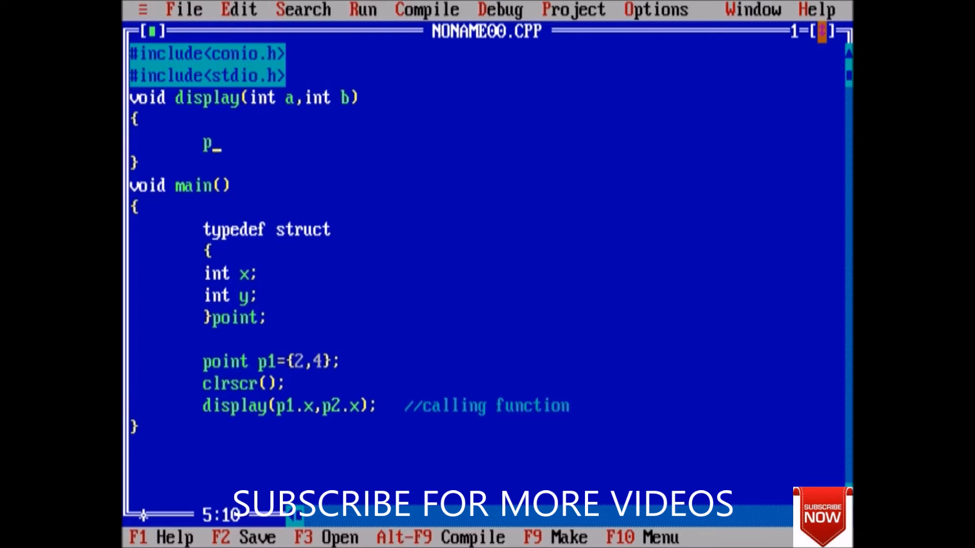
type("rintf(\"X=")
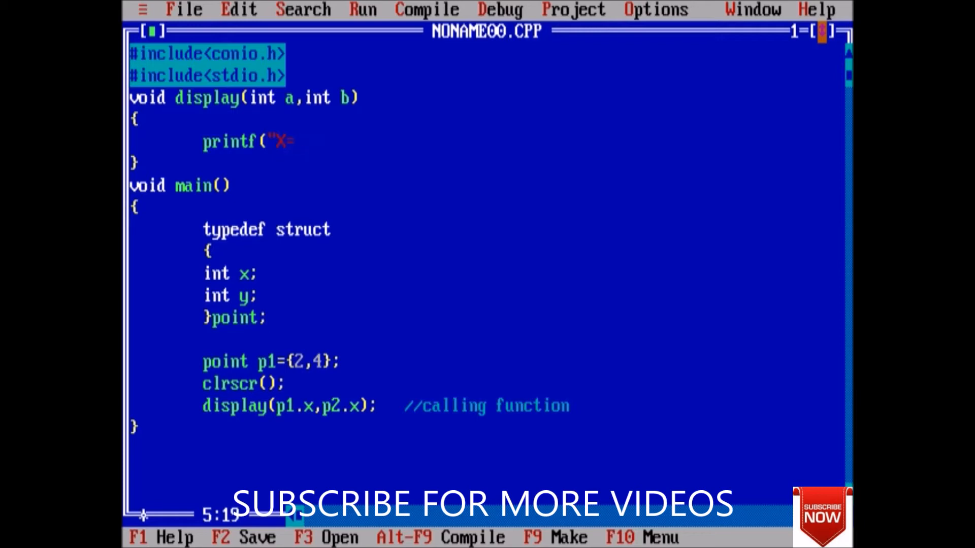
type("%d\\n Y")
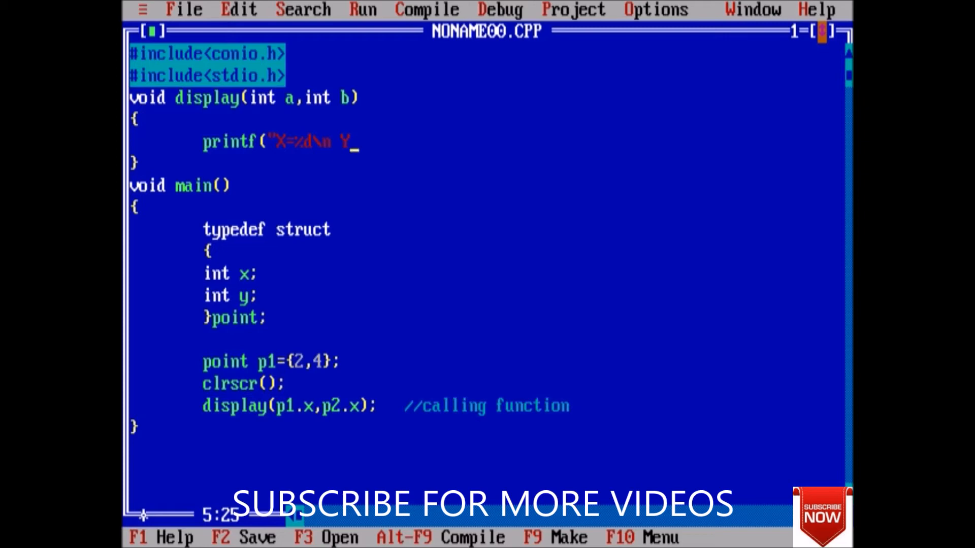
type("=%")
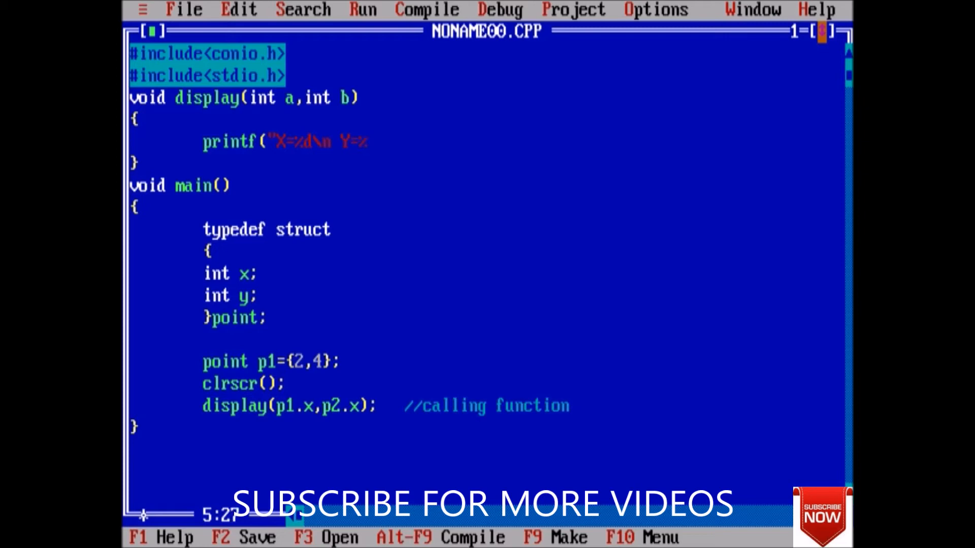
type("d\",")
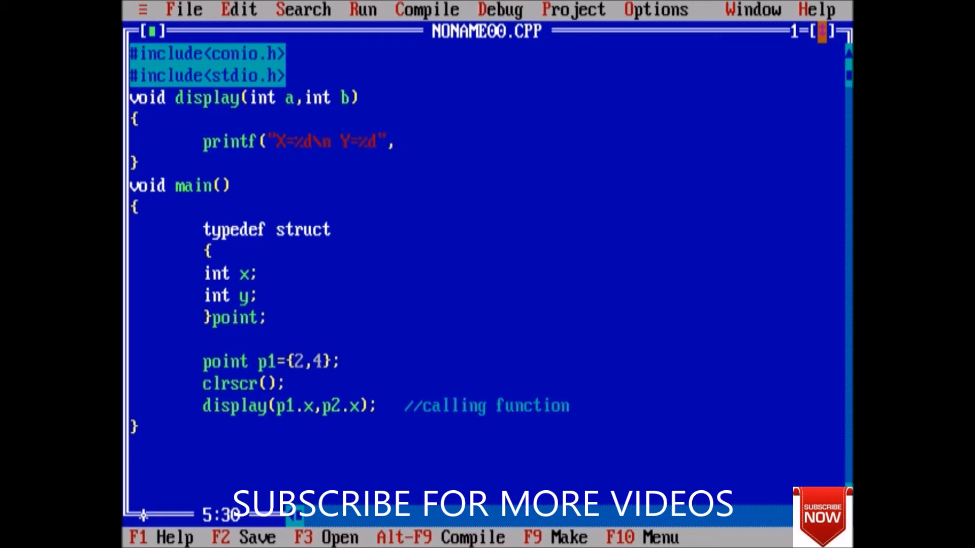
type(",a,b")
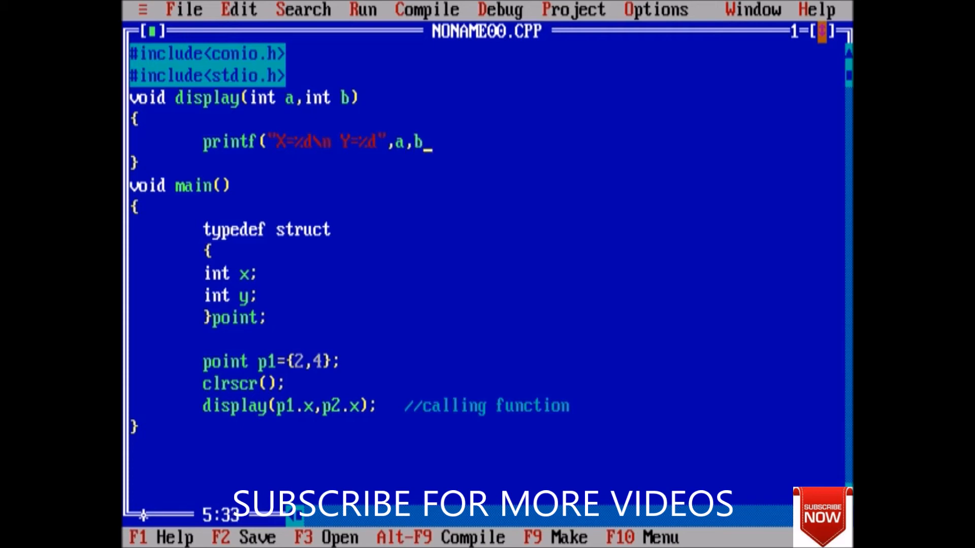
type(");")
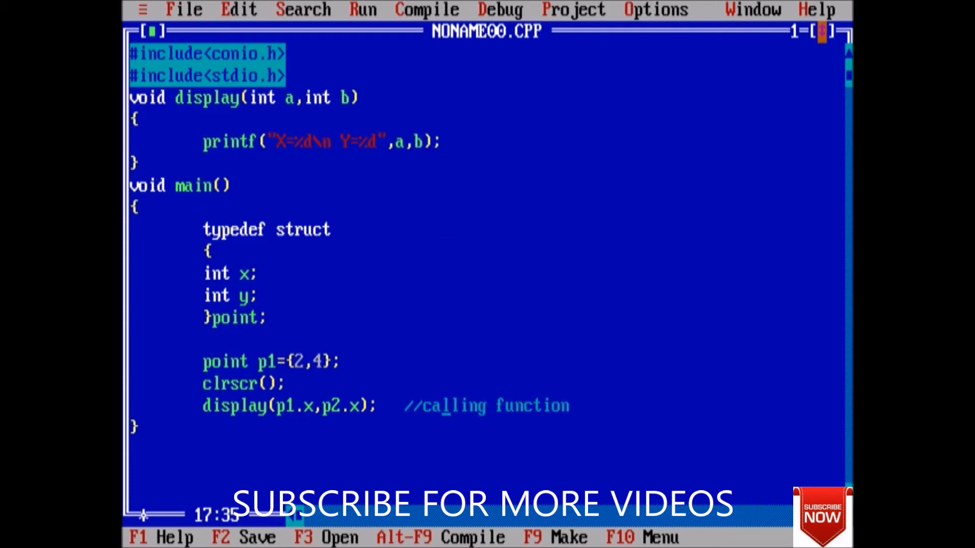
key("Return")
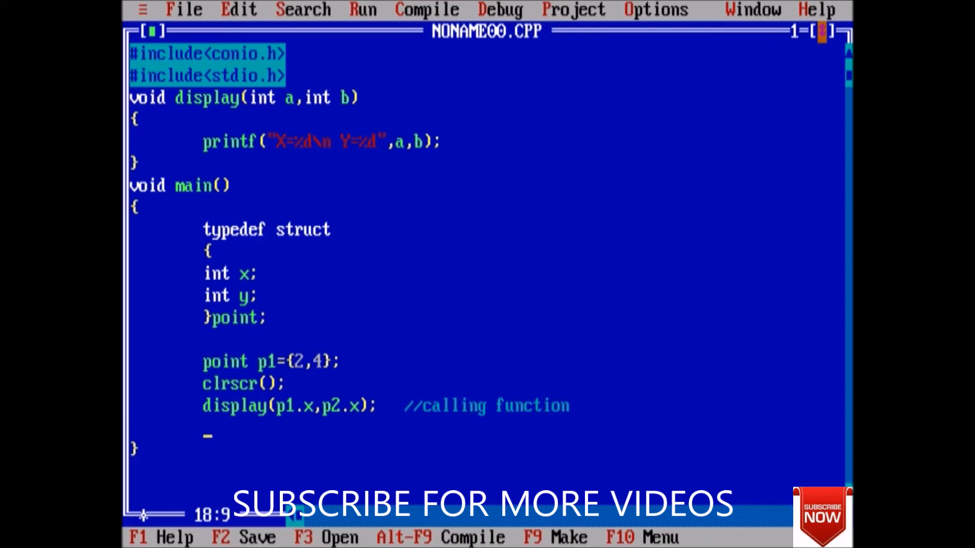
End main with getch() and correct the call to display(p1.x,p1.y)
type("getch();")
left_click(387, 406)
type("1")
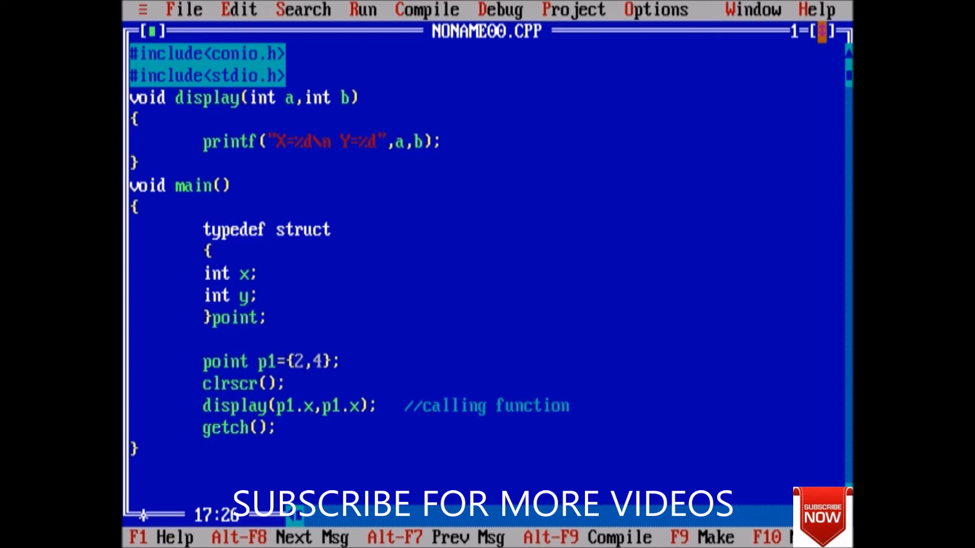
type("y")
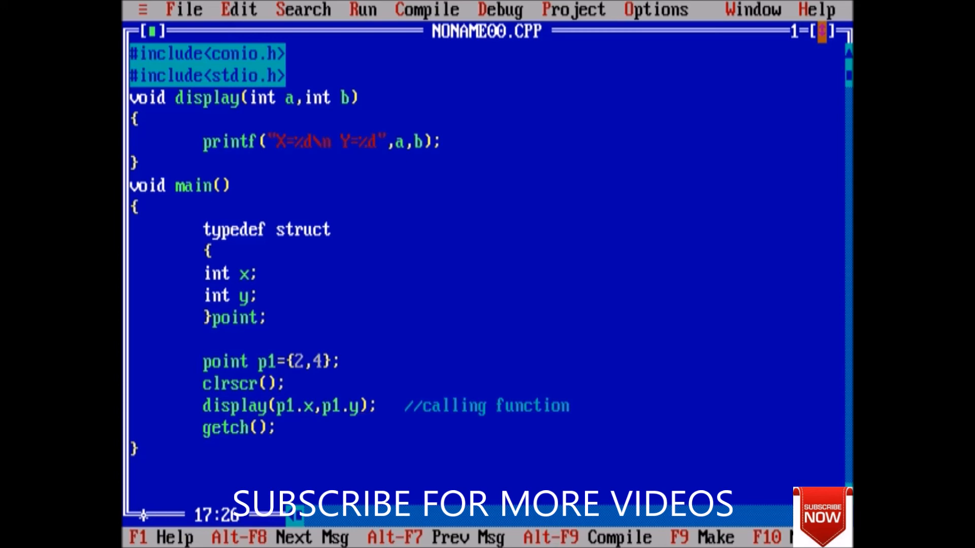
left_click(362, 10)
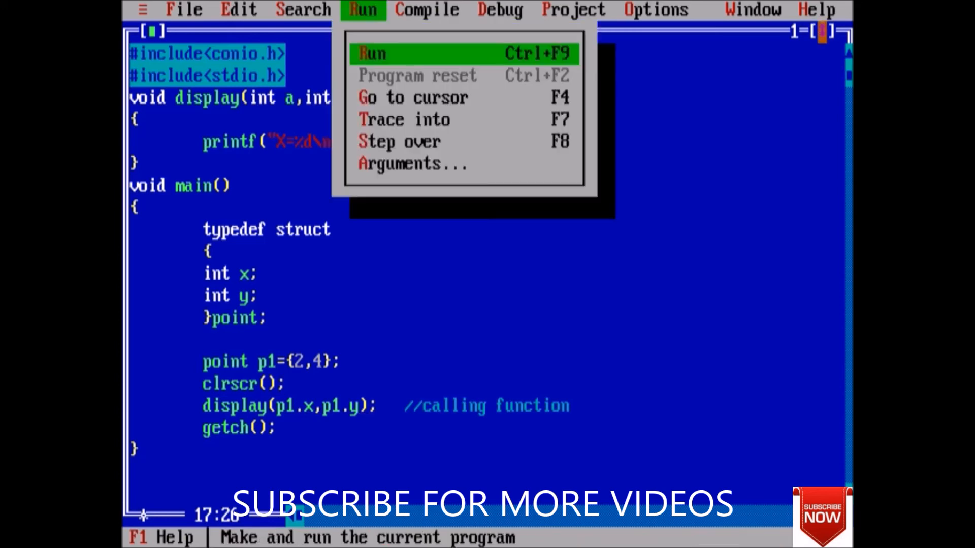
left_click(371, 54)
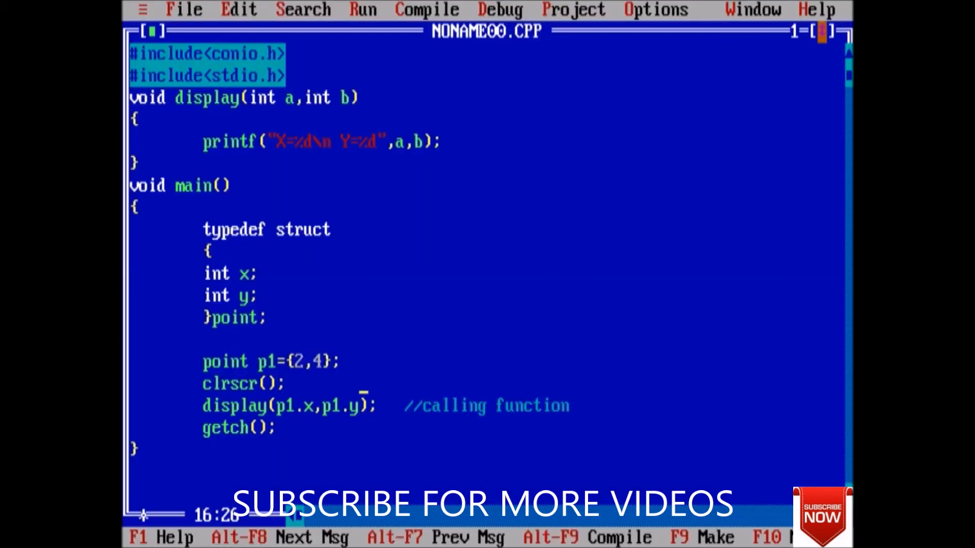